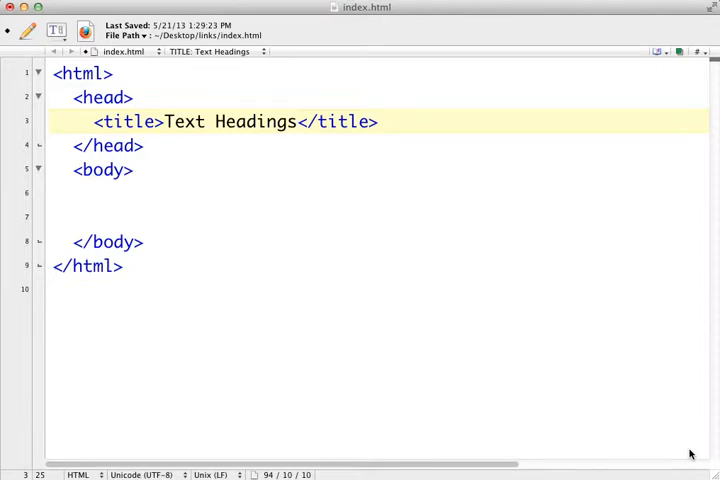
- Place the cursor inside the body of index.html ready to add heading lines
{"action": "left_click", "coordinate": [296, 120]}
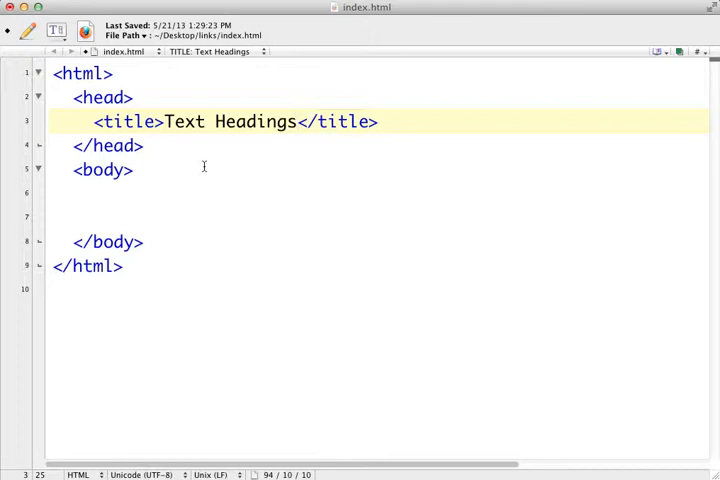
{"action": "double_click", "coordinate": [184, 120]}
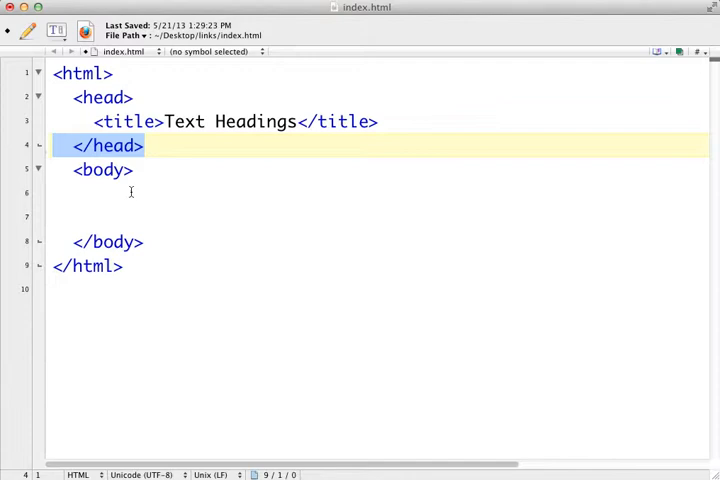
{"action": "left_click", "coordinate": [132, 194]}
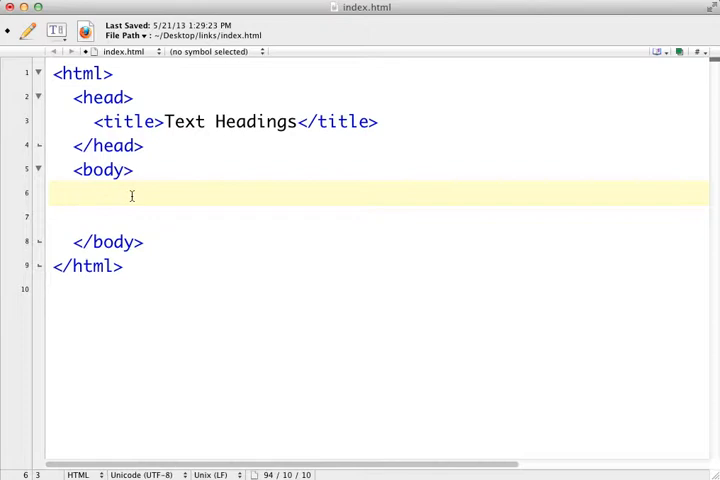
{"action": "left_click", "coordinate": [72, 196]}
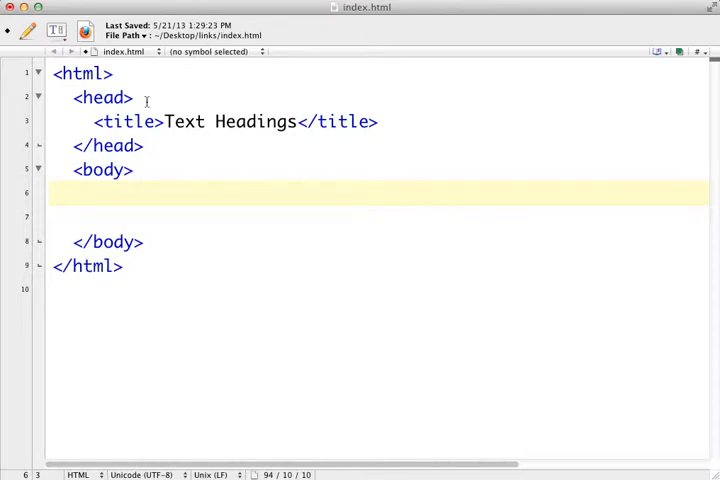
{"action": "left_click", "coordinate": [90, 96]}
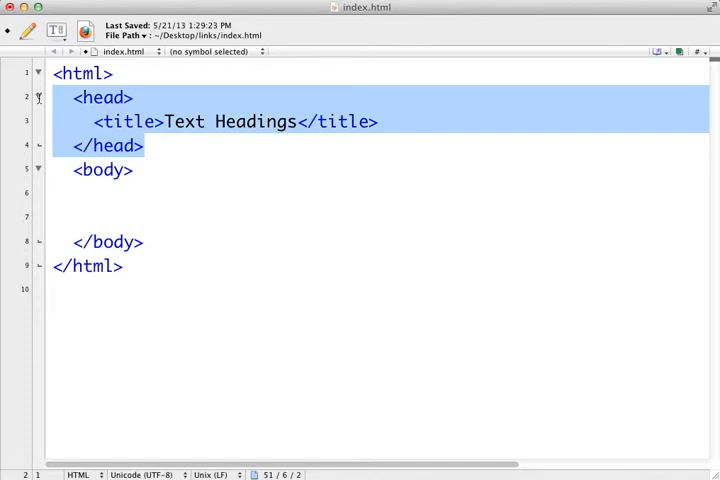
{"action": "left_click", "coordinate": [146, 144]}
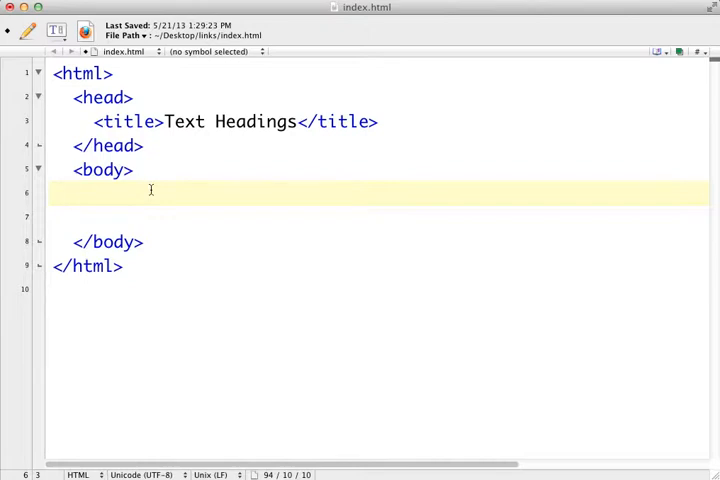
- Add the line 'Text Heading #1', duplicate it and renumber the copies 2 through 6
{"action": "type", "text": "T"}
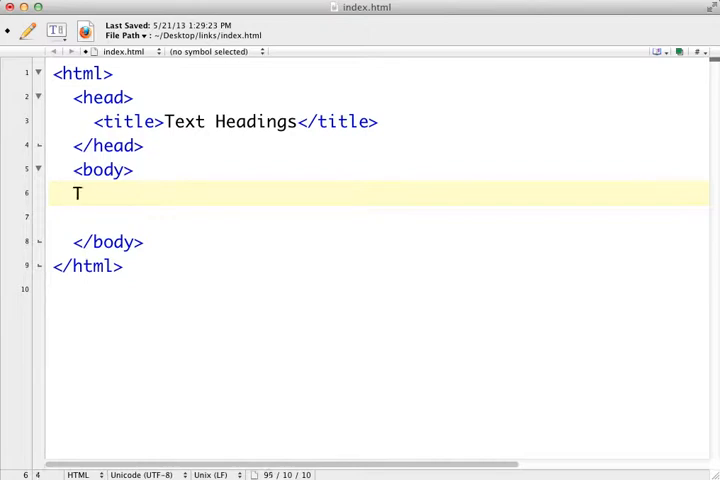
{"action": "type", "text": "ext Heading #1"}
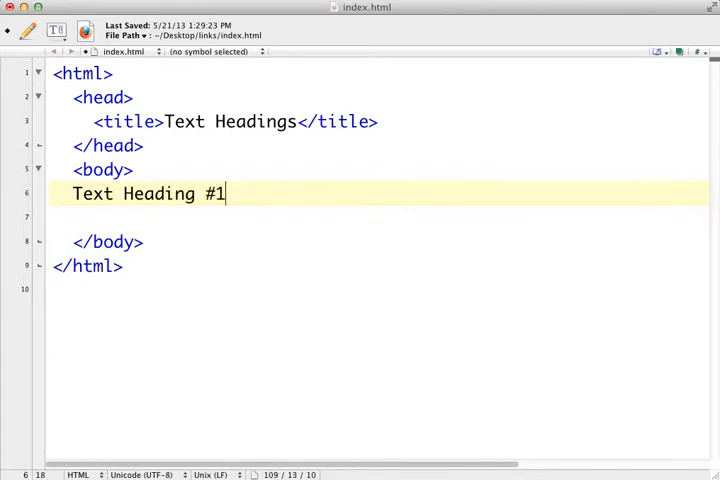
{"action": "triple_click", "coordinate": [140, 192]}
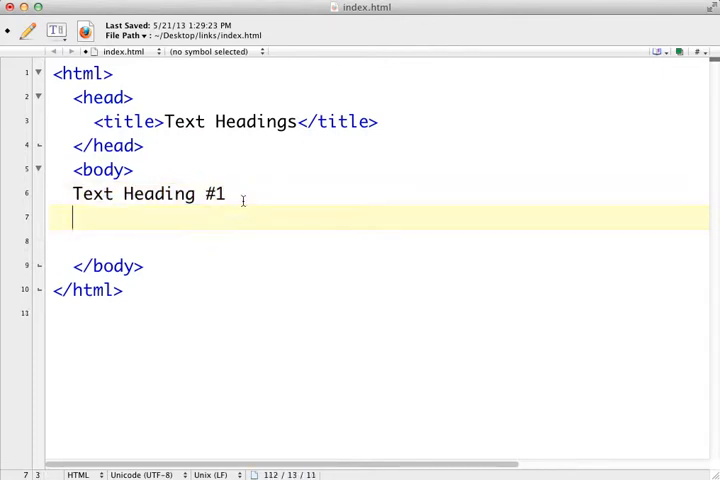
{"action": "type", "text": "Text Heading #1"}
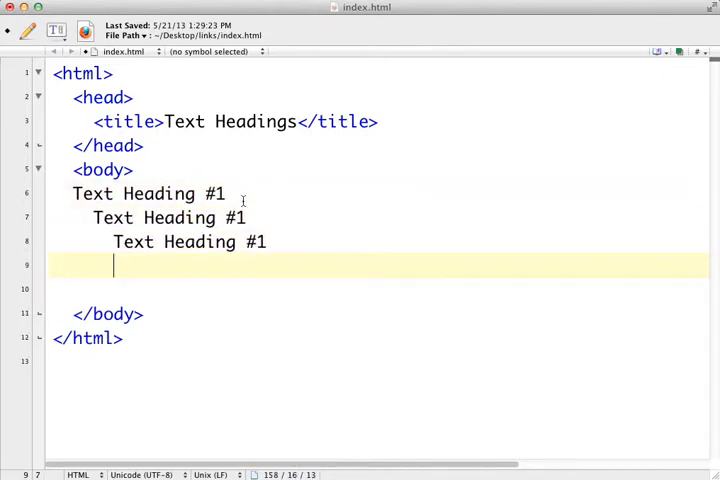
{"action": "type", "text": "Text Heading #1"}
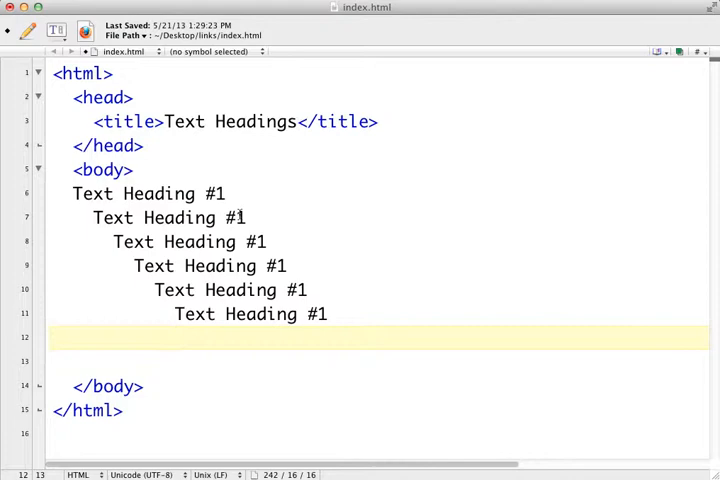
{"action": "type", "text": "2"}
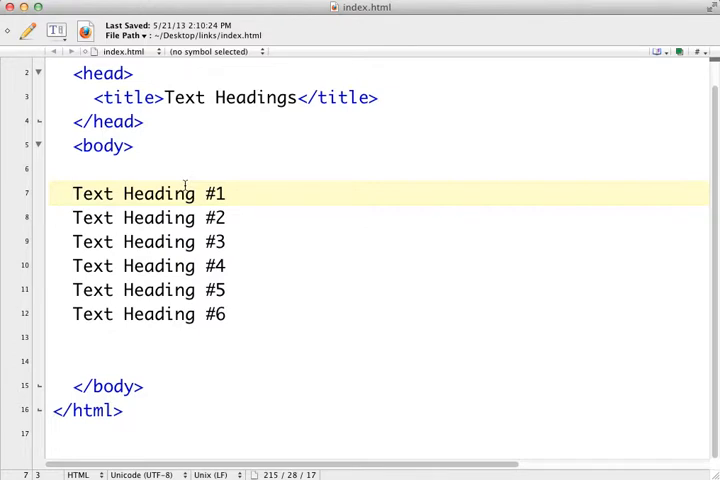
- Wrap the 'Text Heading #1' line in <h1></h1> tags
{"action": "type", "text": "<h"}
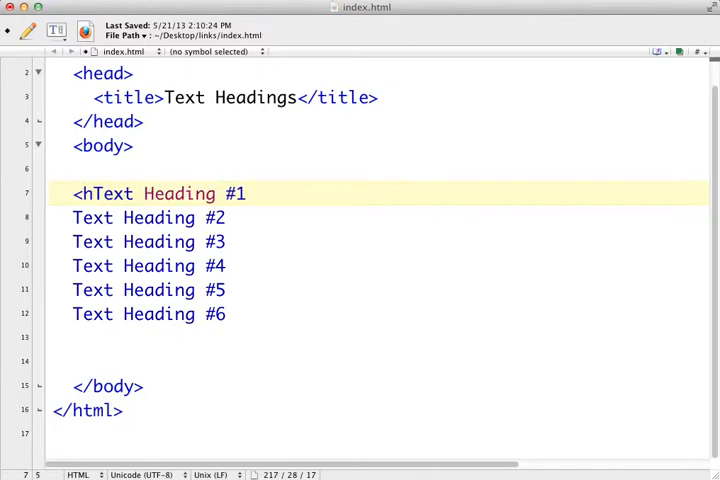
{"action": "type", "text": "1>"}
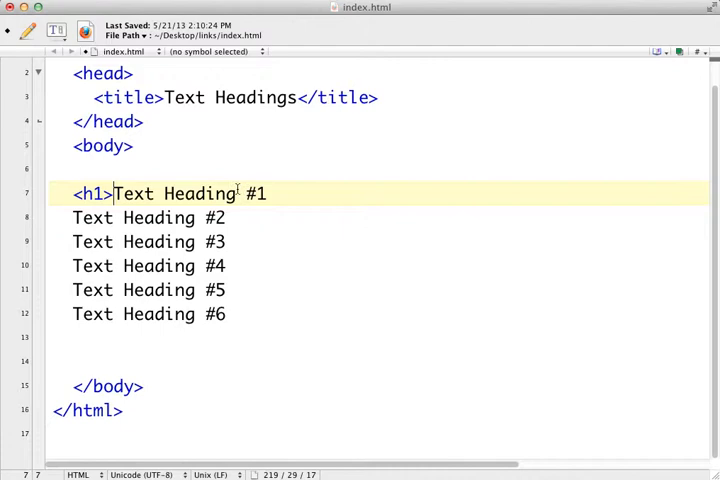
{"action": "type", "text": "</h"}
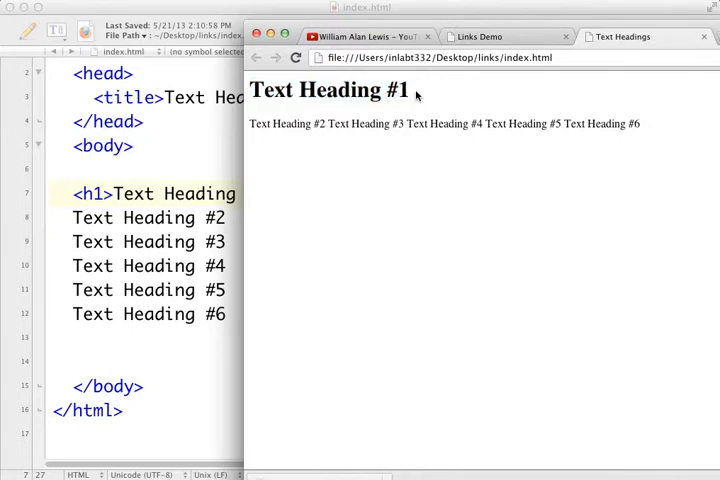
{"action": "mouse_move", "coordinate": [444, 104]}
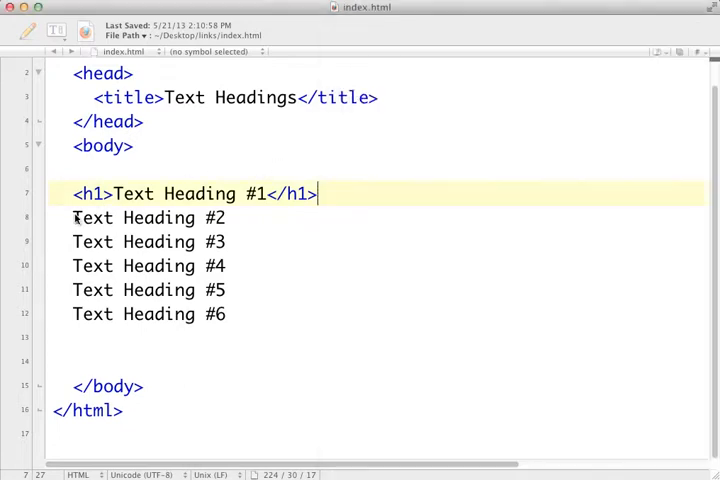
- Wrap 'Text Heading #2' in <h2></h2> and 'Text Heading #3' in <h3></h3> tags
{"action": "type", "text": "<h"}
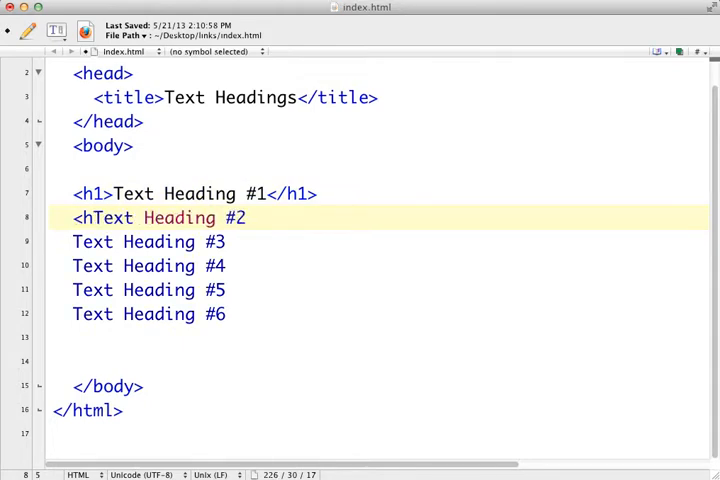
{"action": "type", "text": "2>"}
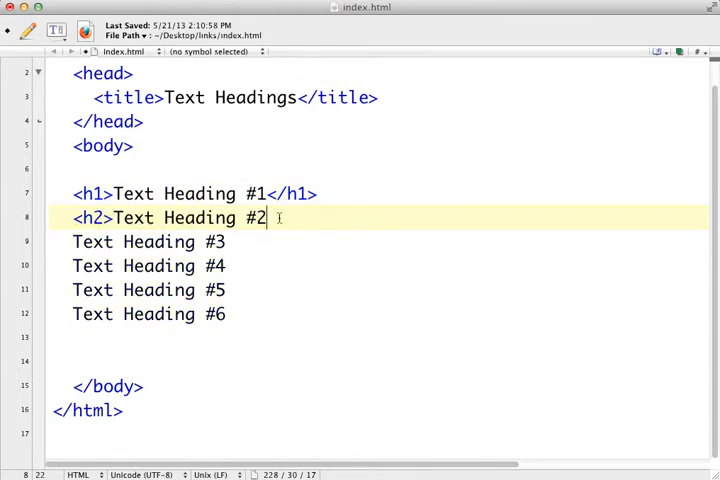
{"action": "type", "text": "</h2>"}
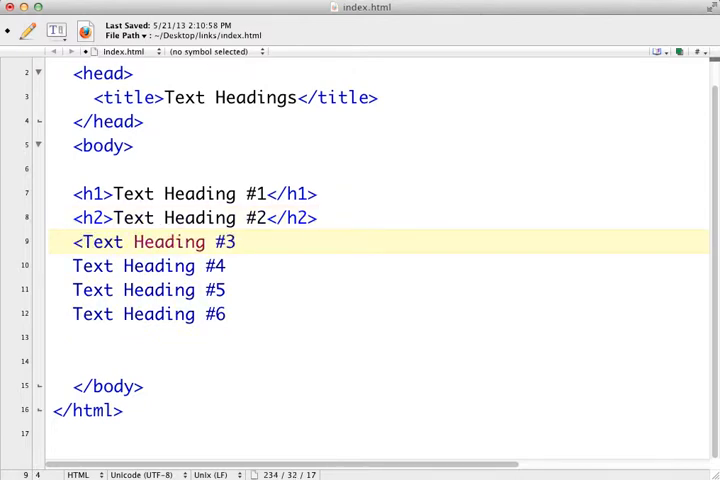
{"action": "type", "text": "h3>"}
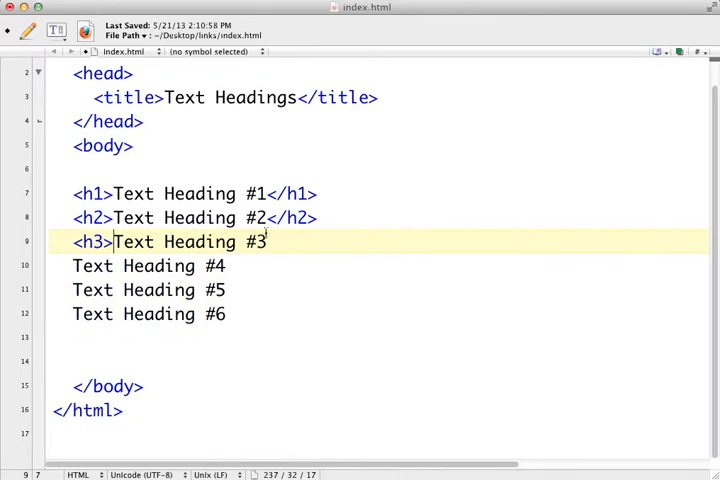
{"action": "type", "text": "</h3>"}
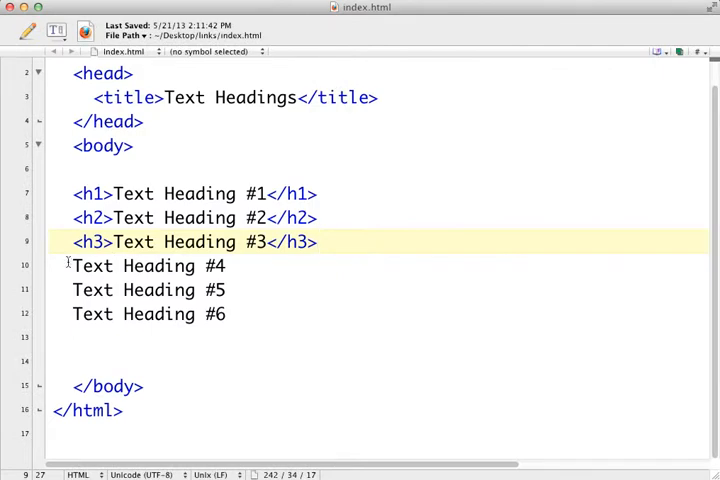
- Wrap lines #4, #5 and #6 in <h4></h4>, <h5></h5> and <h6></h6> tags
{"action": "type", "text": "<h4>"}
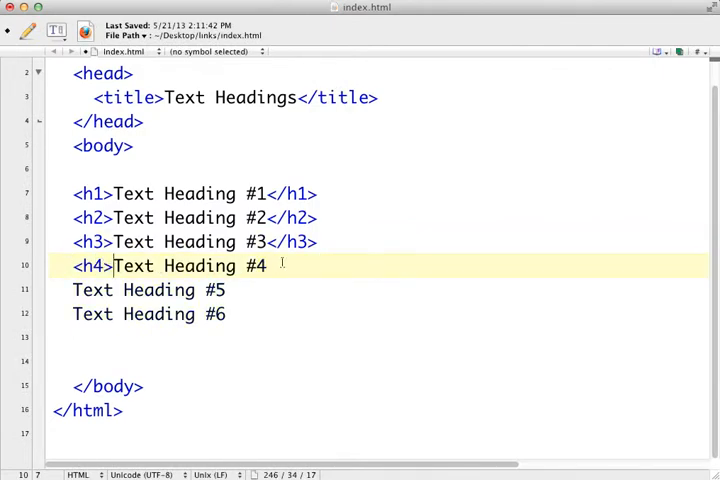
{"action": "type", "text": "<h"}
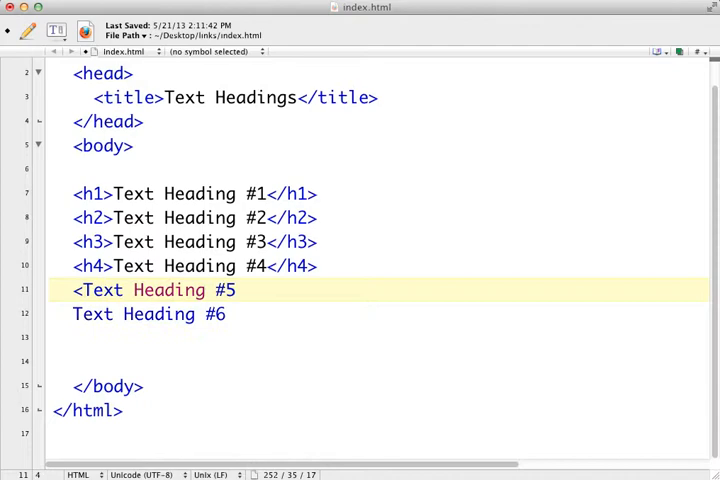
{"action": "type", "text": "h5>"}
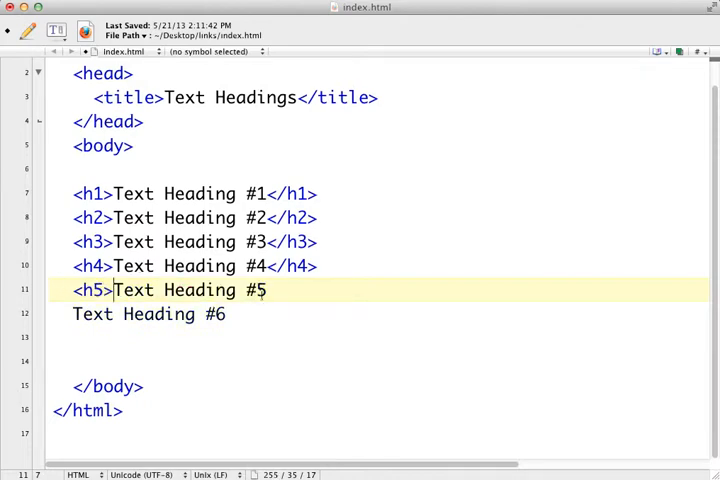
{"action": "type", "text": "</h"}
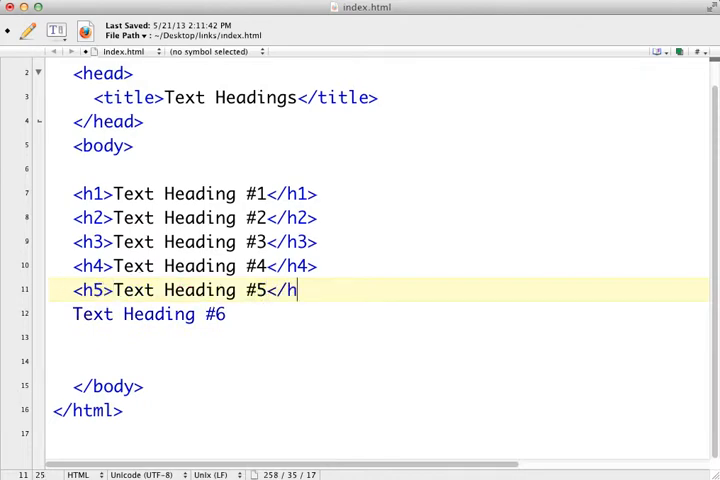
{"action": "type", "text": "5>"}
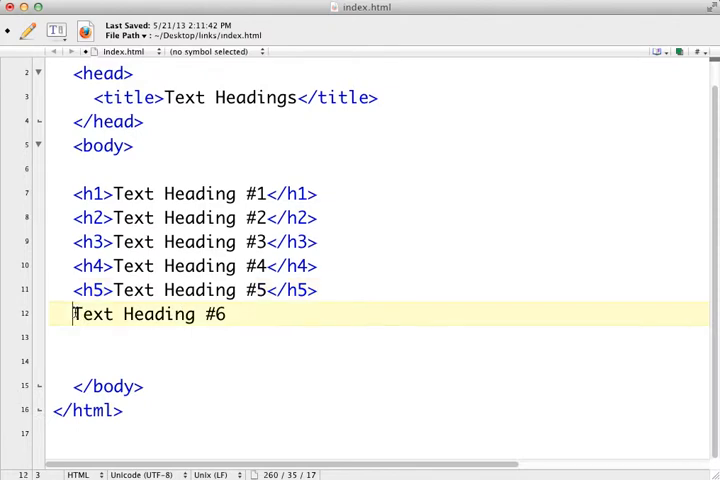
{"action": "type", "text": "<h6"}
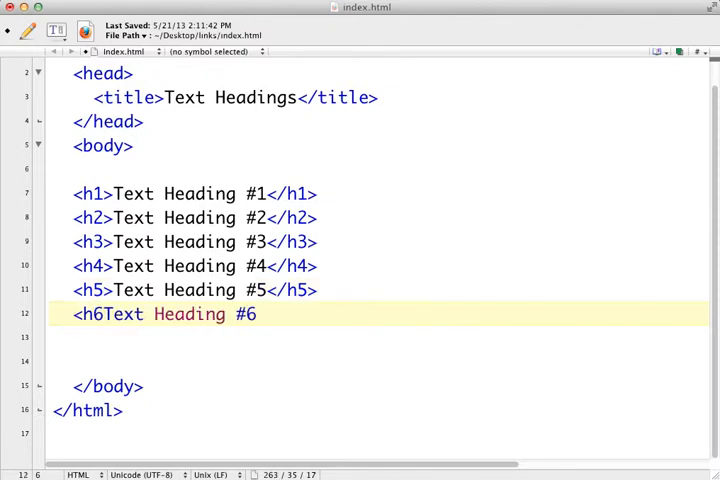
{"action": "type", "text": ">"}
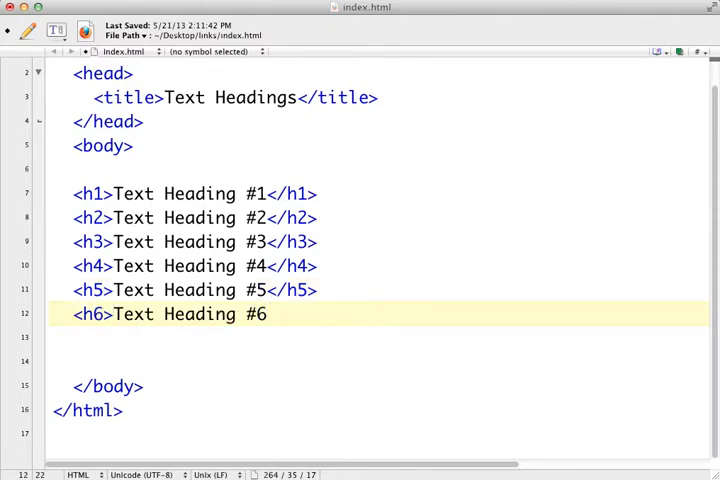
{"action": "type", "text": "</h"}
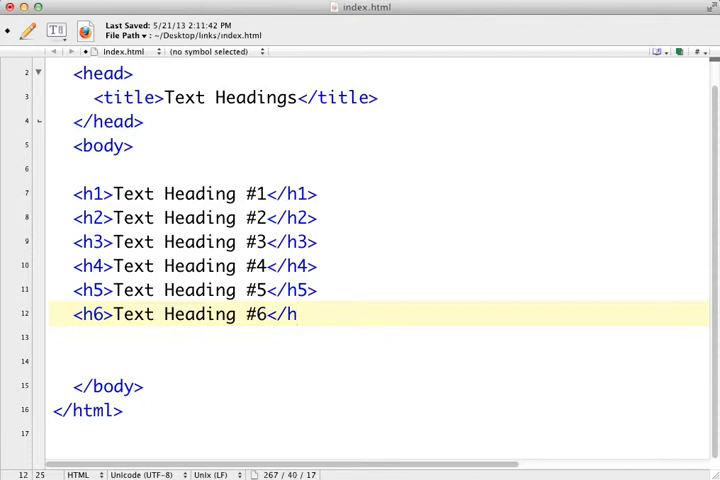
{"action": "type", "text": "6>"}
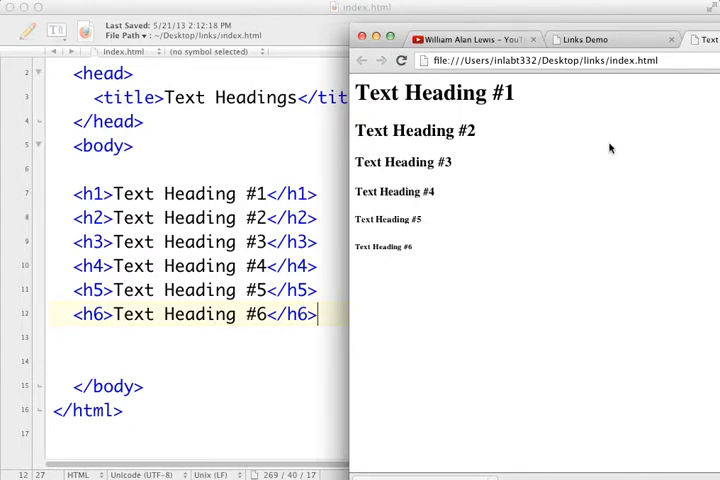
{"action": "mouse_move", "coordinate": [400, 224]}
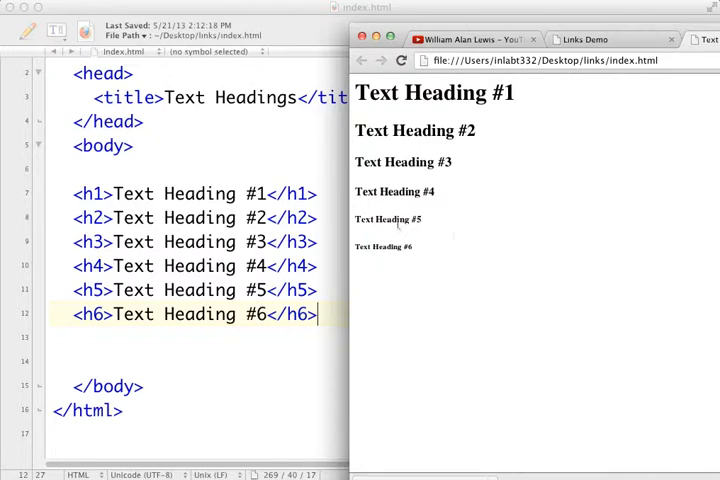
{"action": "mouse_move", "coordinate": [424, 248]}
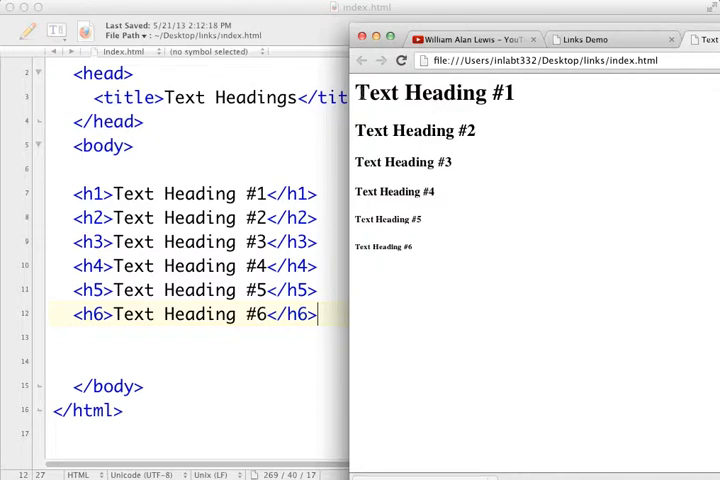
{"action": "mouse_move", "coordinate": [586, 108]}
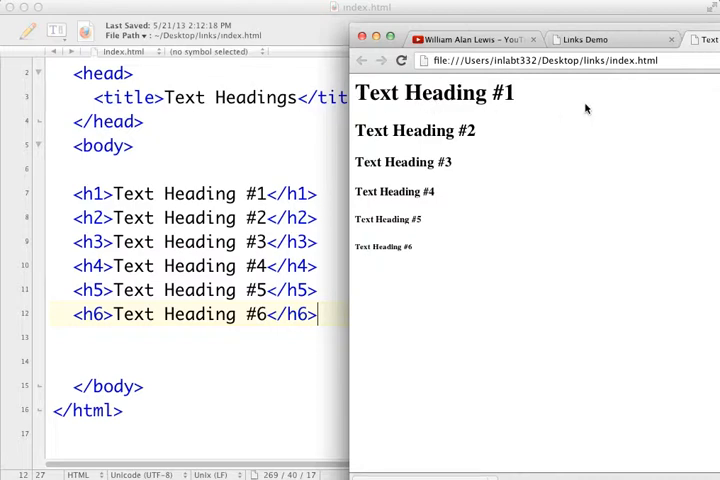
{"action": "mouse_move", "coordinate": [504, 122]}
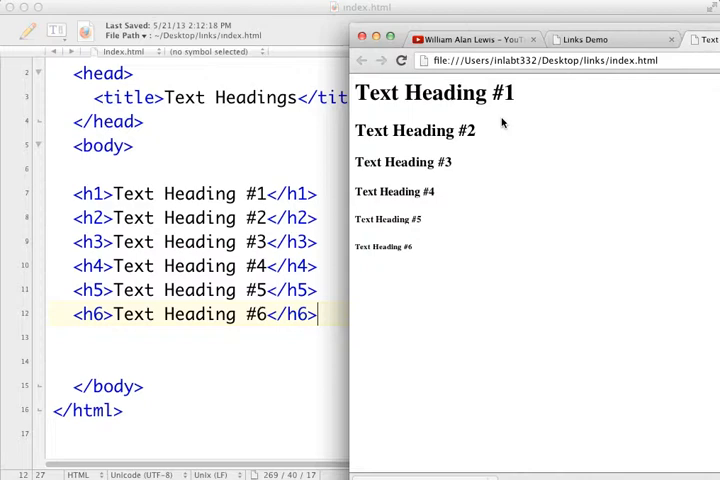
{"action": "mouse_move", "coordinate": [356, 194]}
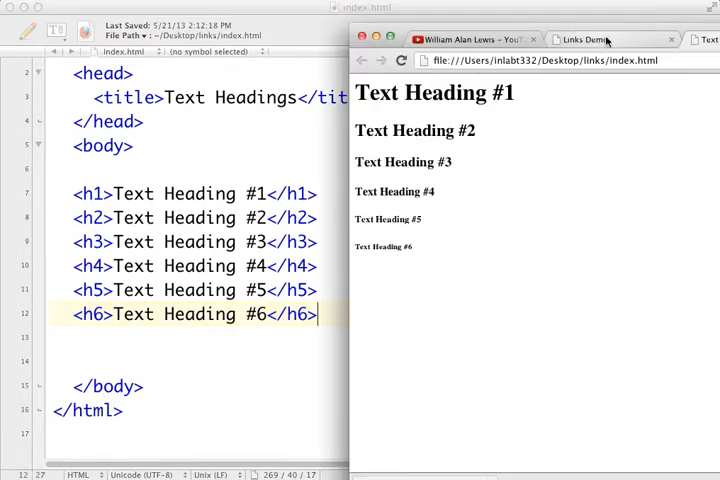
- Load lipsum.com in a new Chrome tab and scroll to the placeholder paragraphs
{"action": "type", "text": "lipsum.com"}
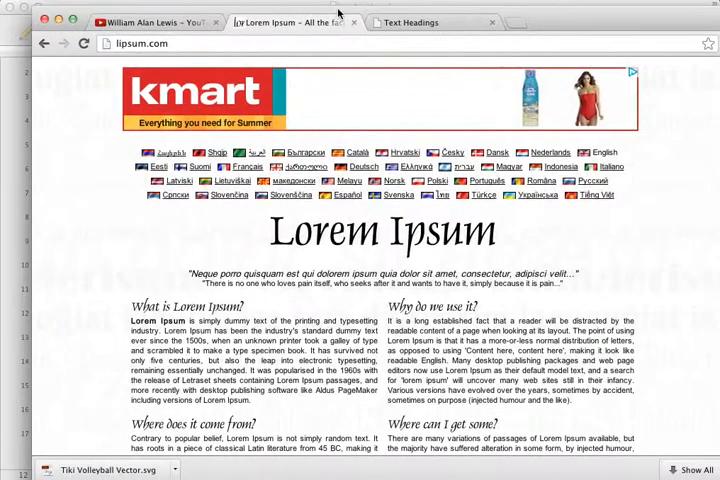
{"action": "scroll", "scroll_direction": "down", "scroll_amount": 3}
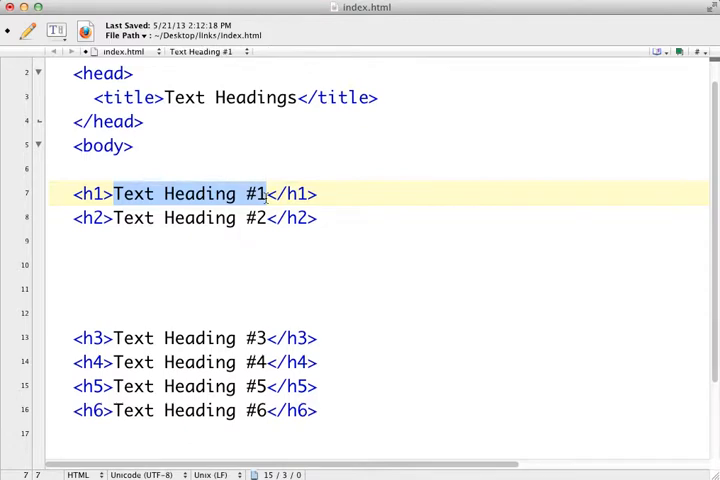
- Retitle the h1 as 'About Us' and the h2 as 'Our Founders'
{"action": "key", "text": "Delete"}
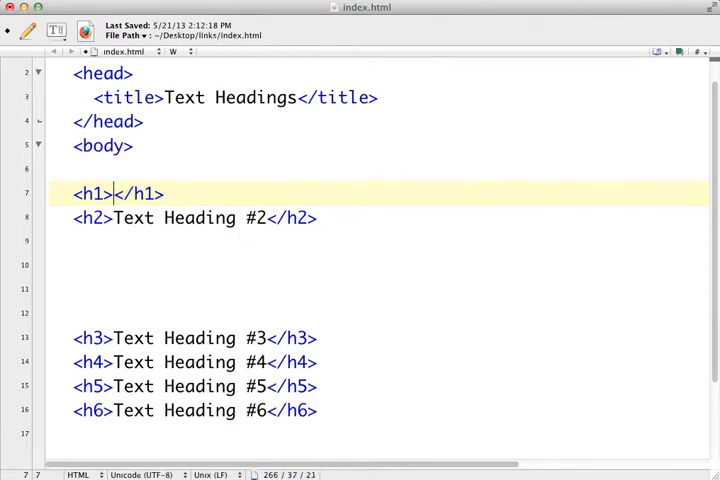
{"action": "type", "text": "About"}
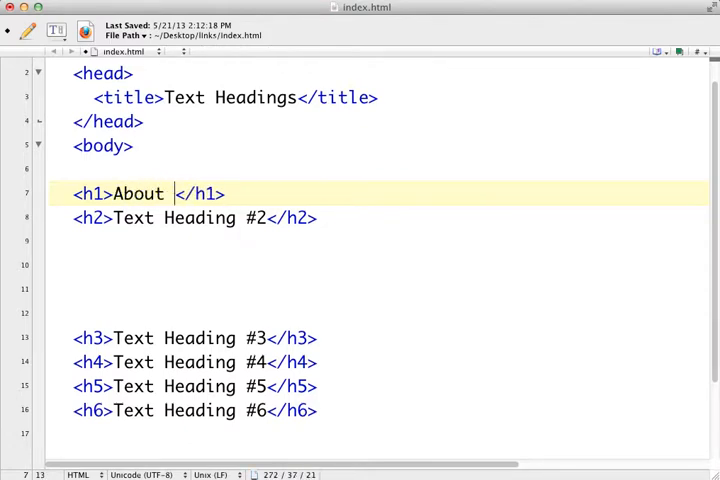
{"action": "type", "text": "Us"}
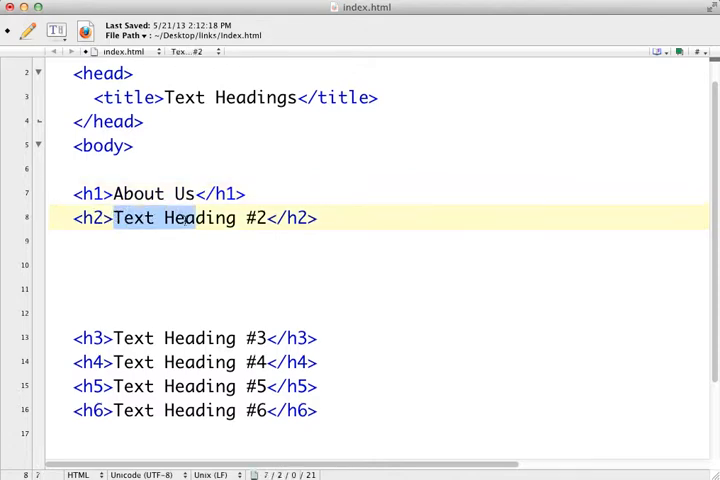
{"action": "type", "text": "Our</h2>"}
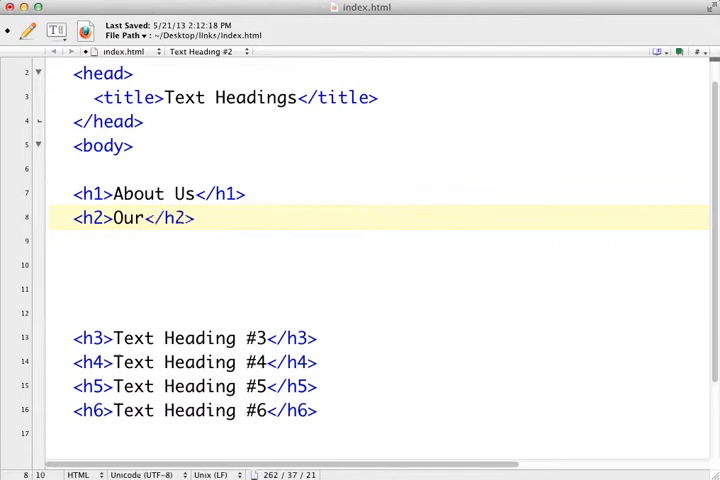
{"action": "type", "text": "Founders"}
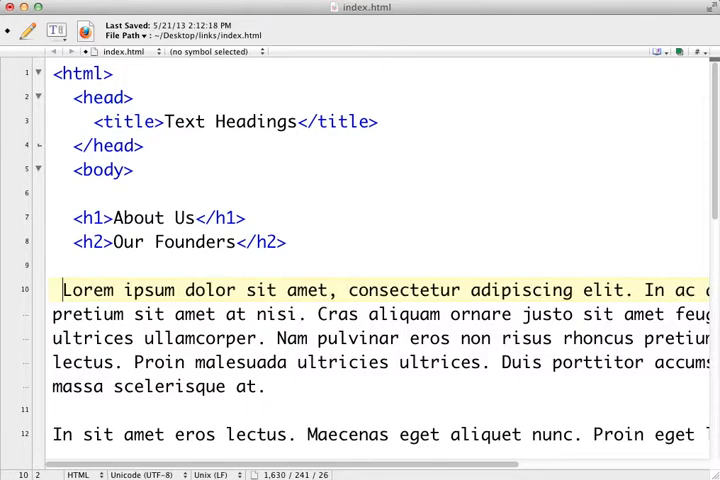
- Wrap each pasted lorem ipsum paragraph under Our Founders in <p></p> tags
{"action": "type", "text": "<p>"}
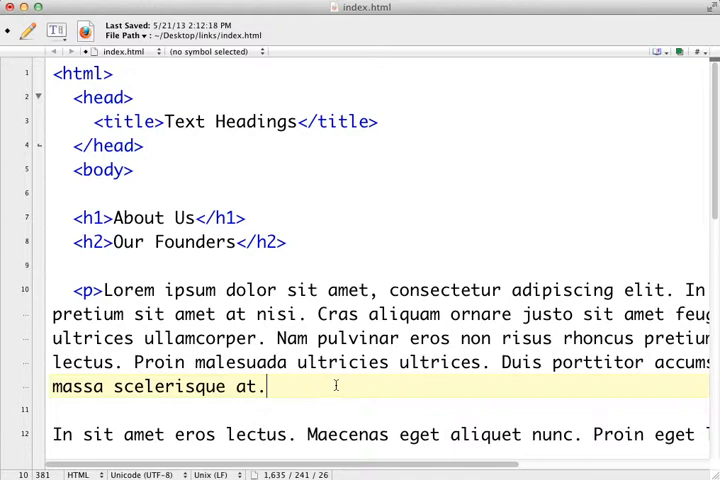
{"action": "type", "text": "</p>"}
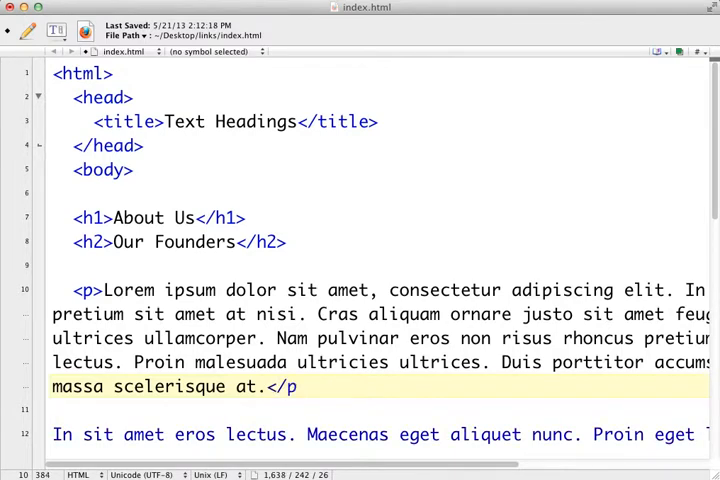
{"action": "scroll", "scroll_direction": "down", "scroll_amount": 3}
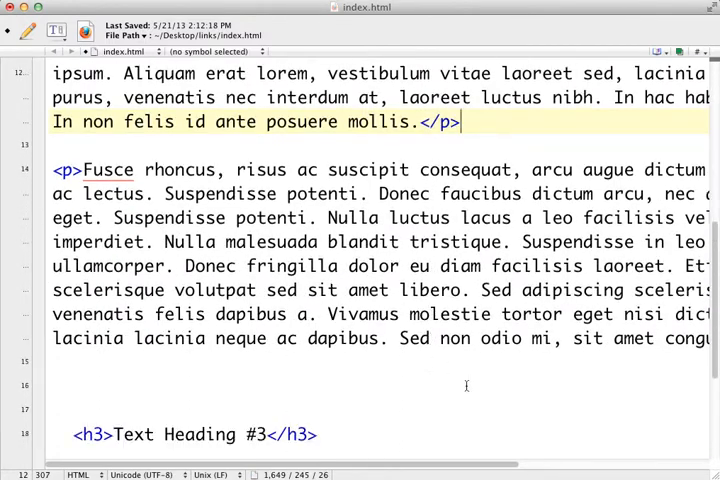
{"action": "scroll", "scroll_direction": "right", "scroll_amount": 3}
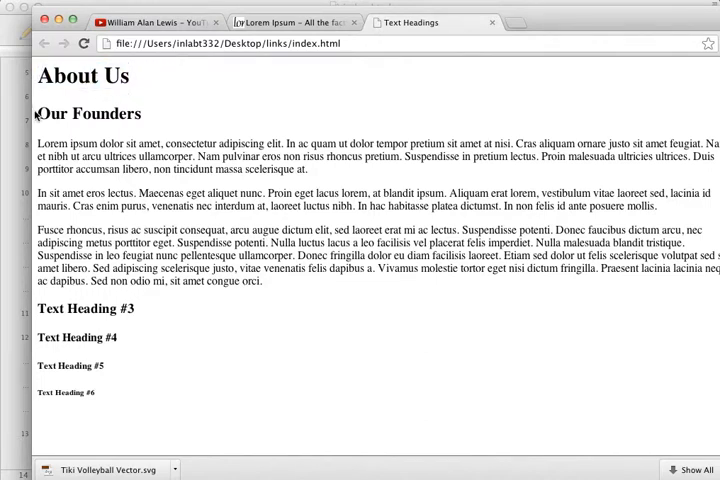
- Compare the rendered Our Founders heading and About Us title in the Chrome preview
{"action": "double_click", "coordinate": [88, 112]}
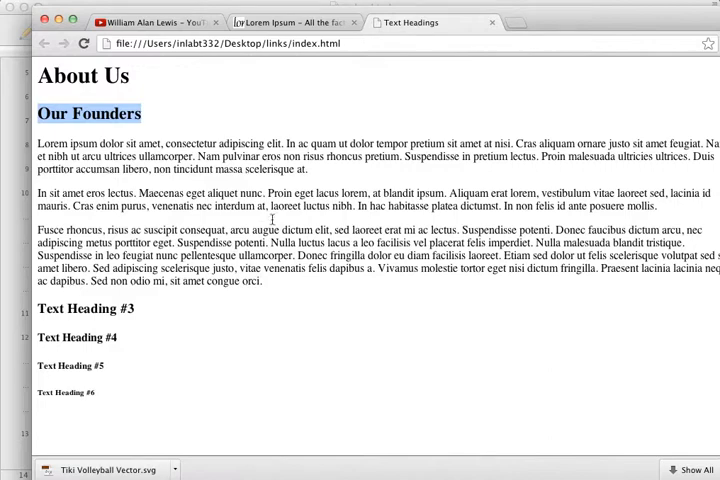
{"action": "mouse_move", "coordinate": [188, 72]}
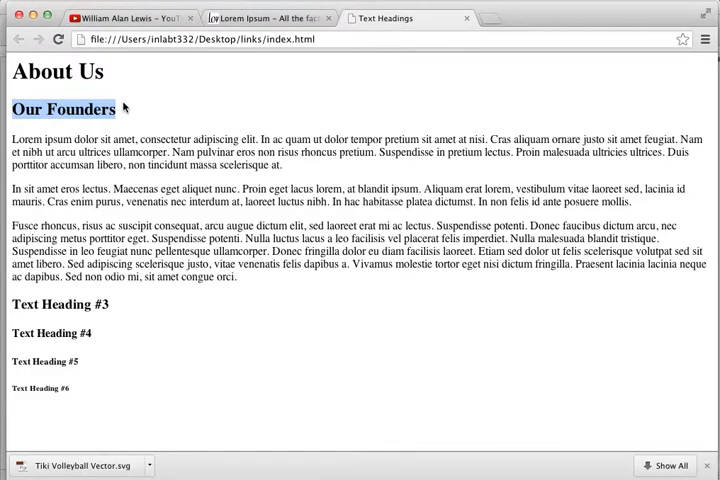
{"action": "mouse_move", "coordinate": [158, 110]}
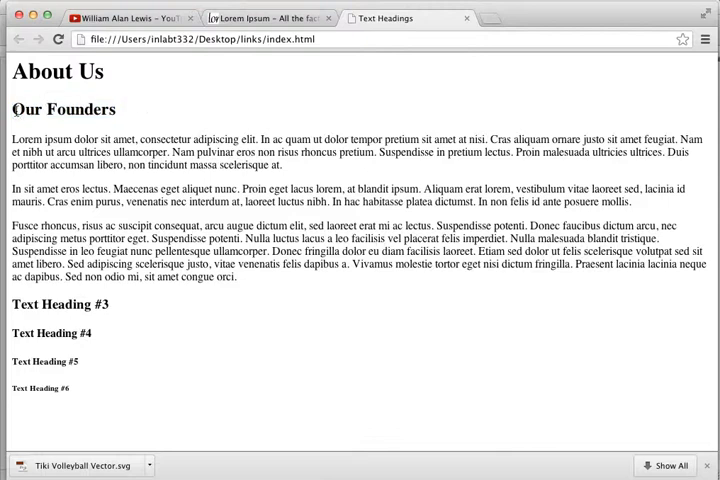
{"action": "mouse_move", "coordinate": [104, 74]}
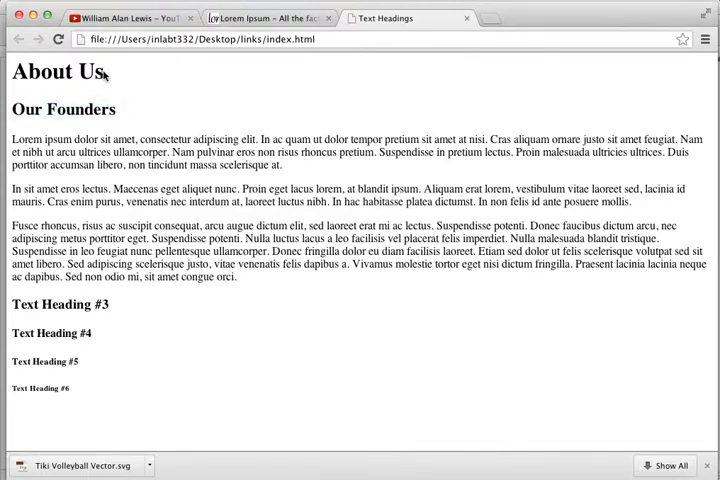
{"action": "double_click", "coordinate": [56, 72]}
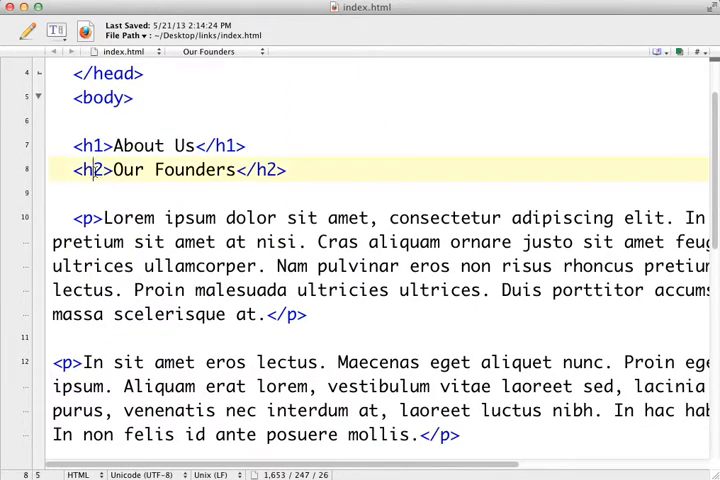
- Change the Our Founders tags from h2 to h3
{"action": "type", "text": "3"}
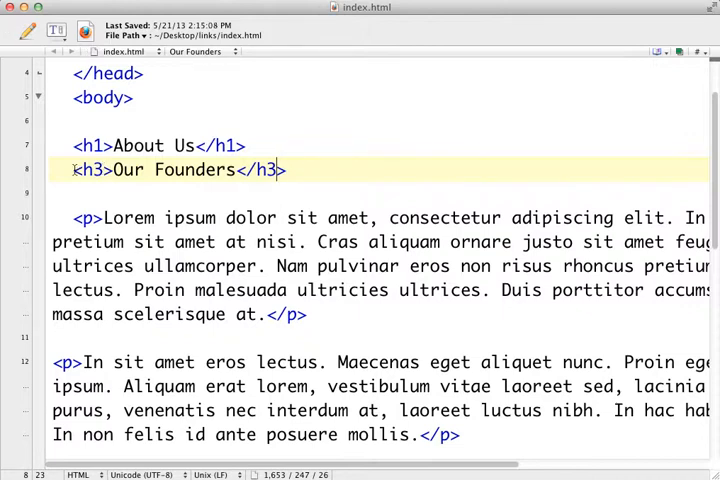
- Copy the Our Founders section with its paragraphs over the leftover Text Heading #3–#6 lines
{"action": "left_click_drag", "start_coordinate": [72, 168], "coordinate": [236, 386]}
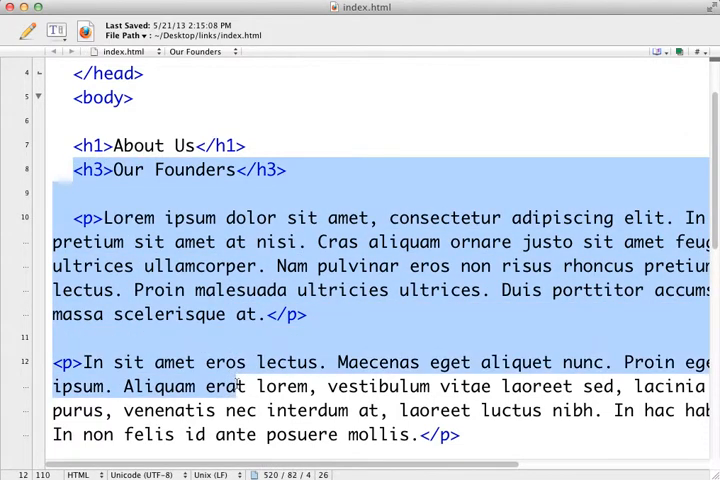
{"action": "scroll", "scroll_direction": "down", "scroll_amount": 3}
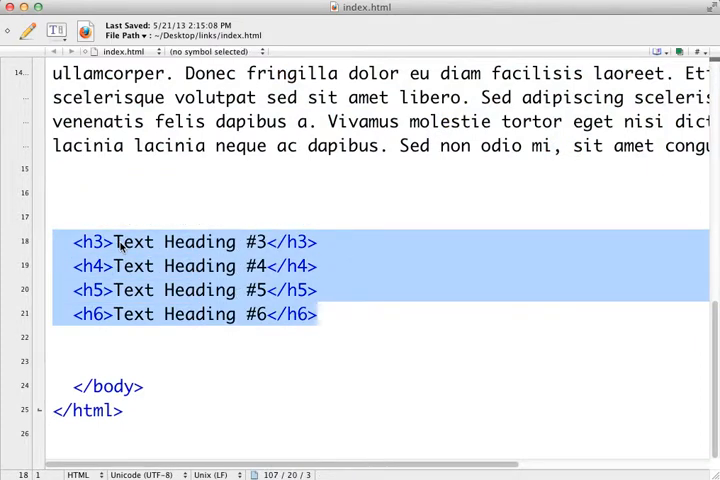
{"action": "key", "text": "Delete"}
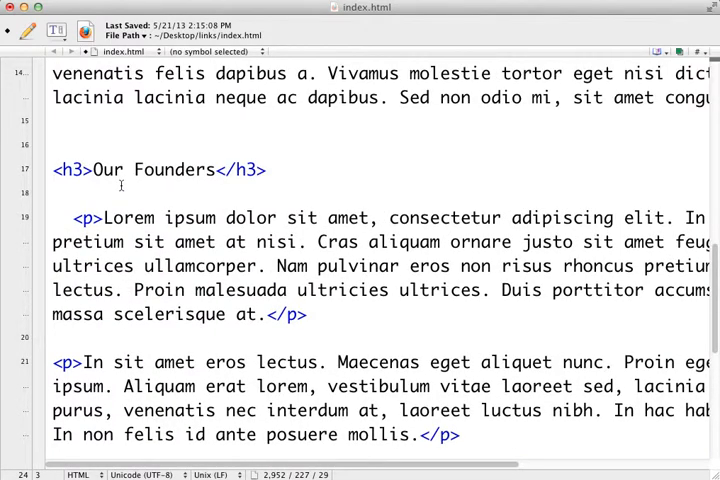
{"action": "scroll", "scroll_direction": "down", "scroll_amount": 3}
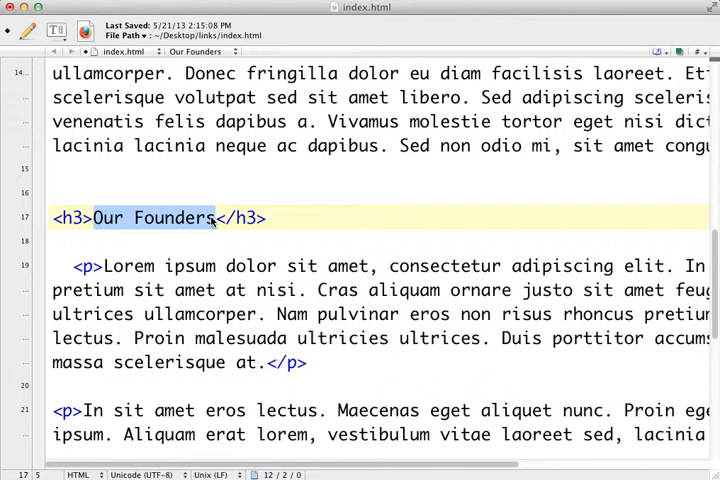
- Retitle the duplicated section's heading as 'Company History'
{"action": "type", "text": "Company </h3>"}
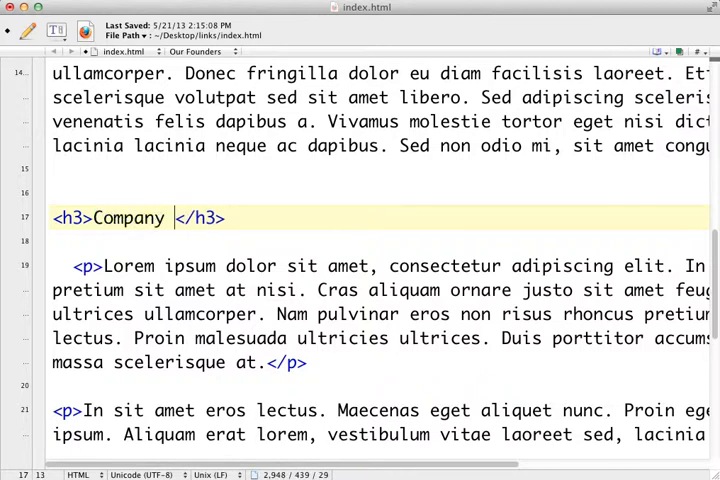
{"action": "type", "text": "History"}
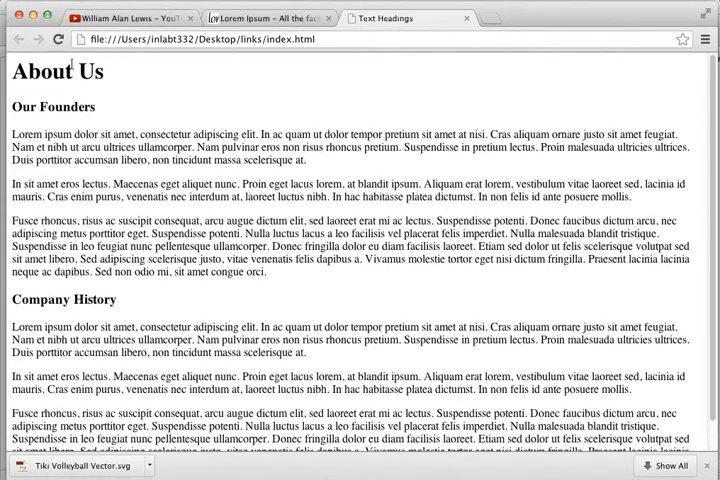
{"action": "mouse_move", "coordinate": [140, 76]}
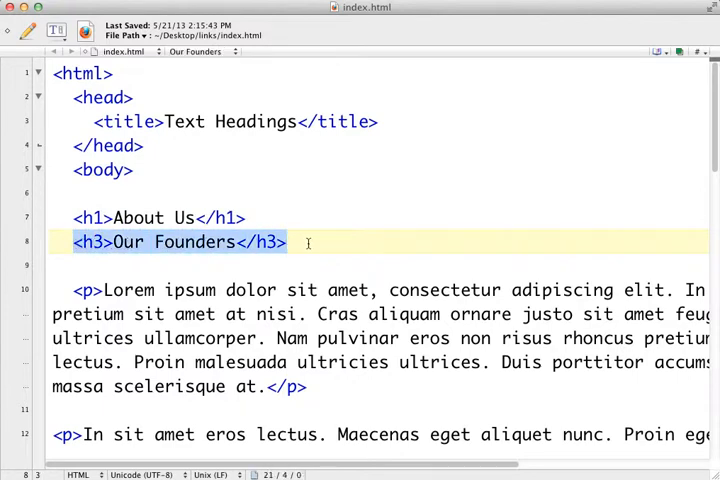
{"action": "left_click", "coordinate": [284, 216]}
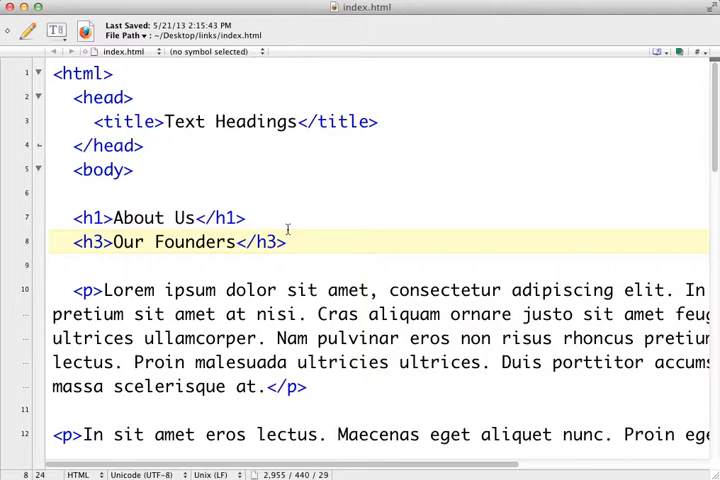
{"action": "left_click", "coordinate": [286, 242]}
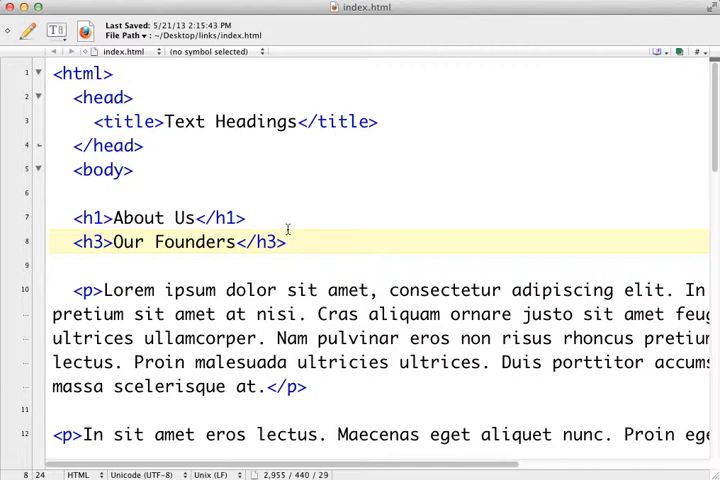
{"action": "left_click", "coordinate": [286, 240]}
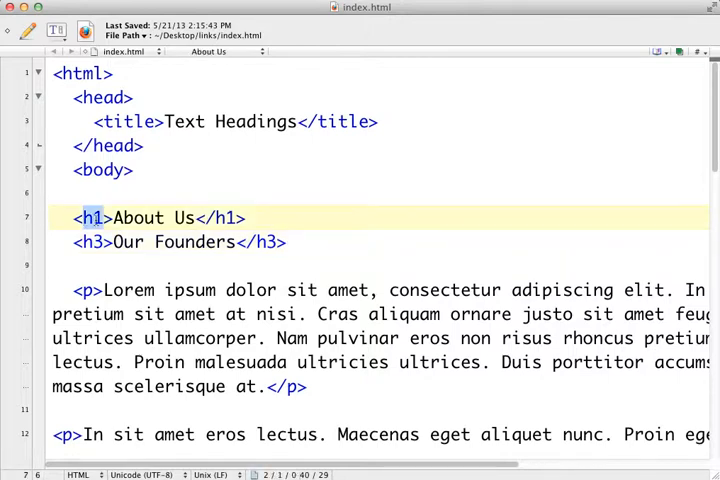
{"action": "left_click", "coordinate": [256, 242]}
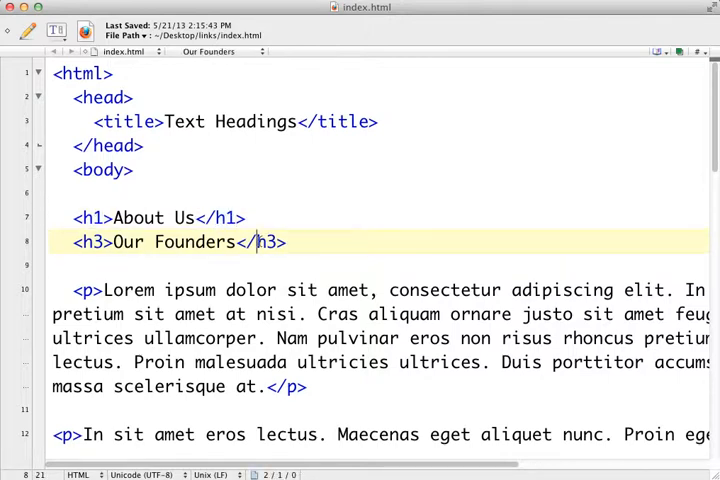